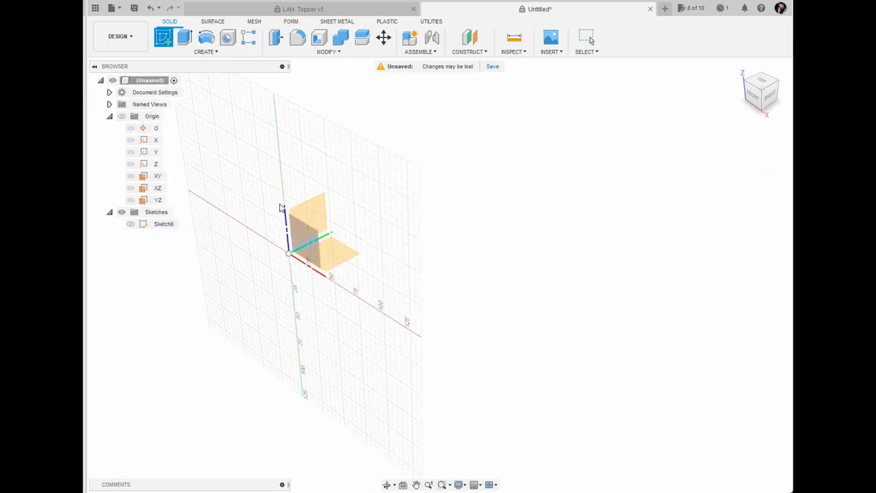
Sketch the dimensioned trapezoid profile with base lip on a side plane and extrude it into a solid
{"action": "left_click", "coordinate": [163, 38]}
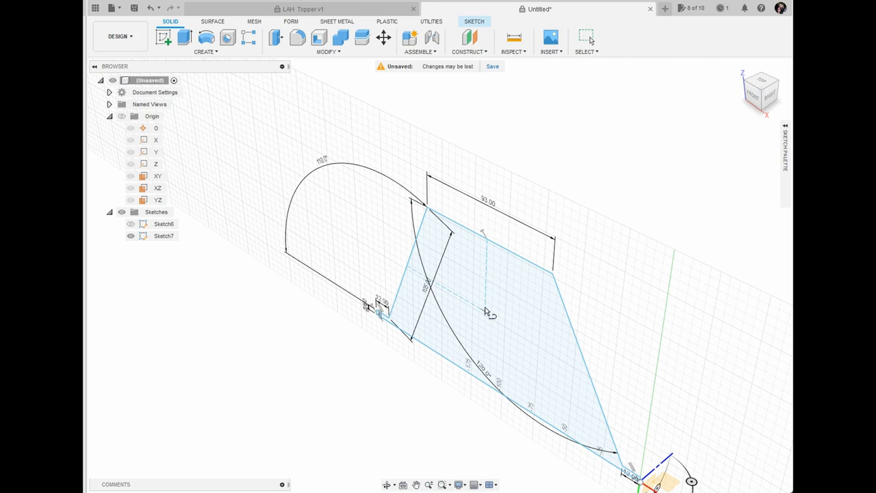
{"action": "left_click", "coordinate": [587, 37]}
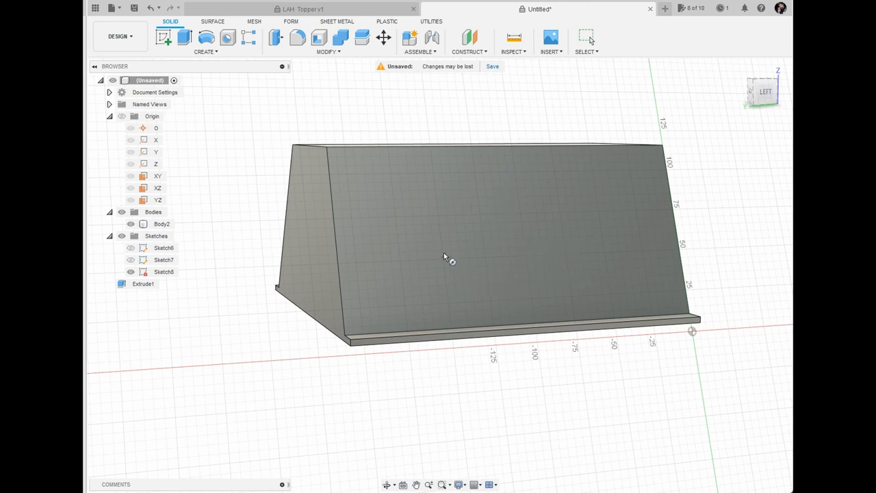
{"action": "mouse_move", "coordinate": [503, 161]}
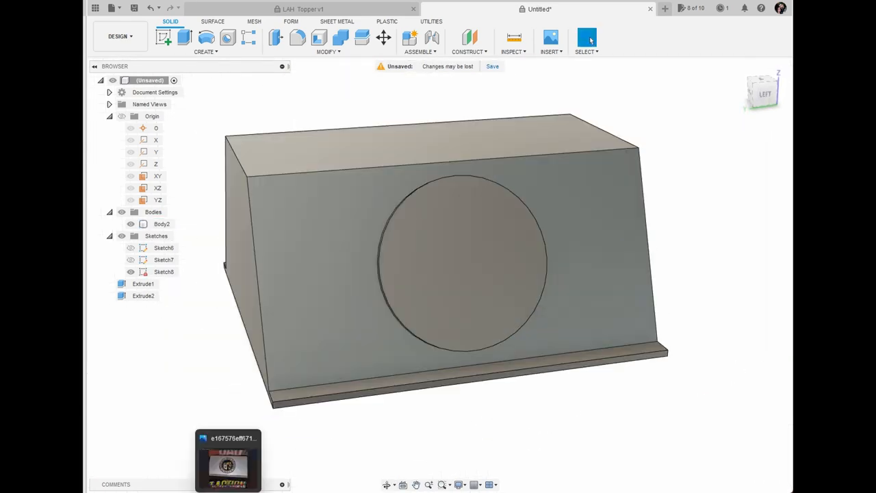
Select the topper's five outer edges for a fillet after adding the circular front boss
{"action": "left_click", "coordinate": [228, 460]}
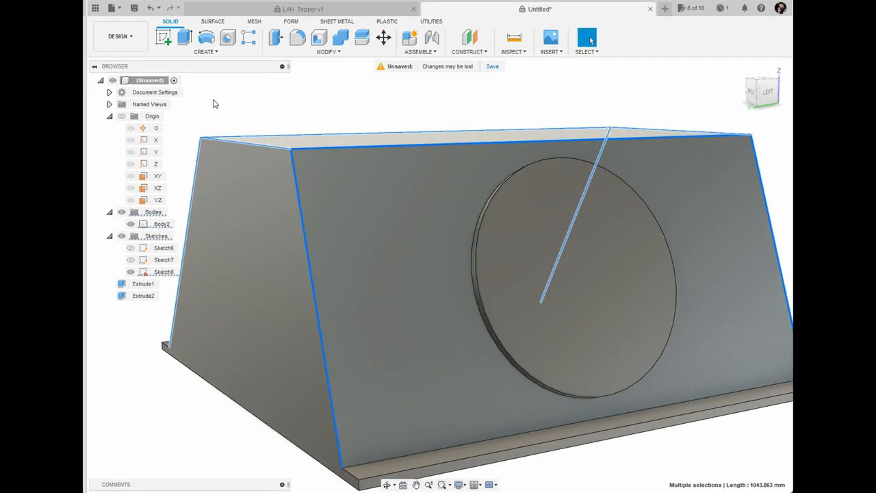
{"action": "left_click", "coordinate": [298, 38]}
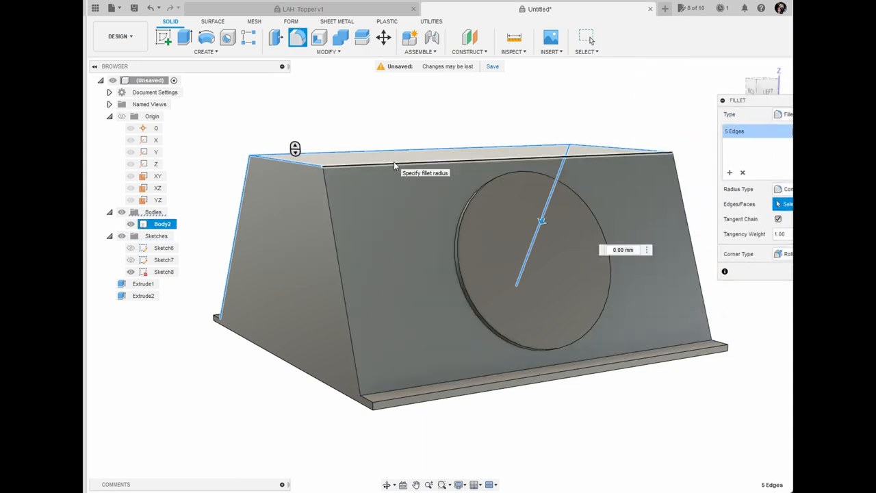
Exit the stray sketch and round the top, side and remaining edges with 4 mm fillets
{"action": "left_click", "coordinate": [688, 202]}
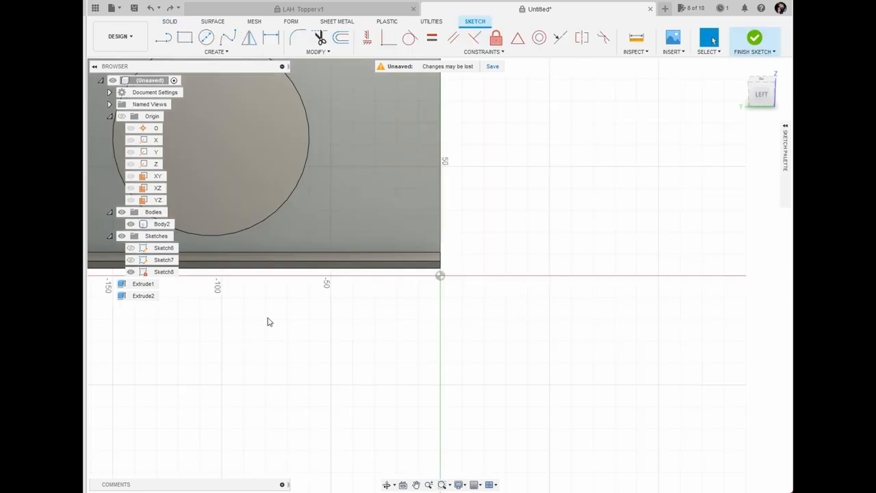
{"action": "left_click", "coordinate": [760, 89]}
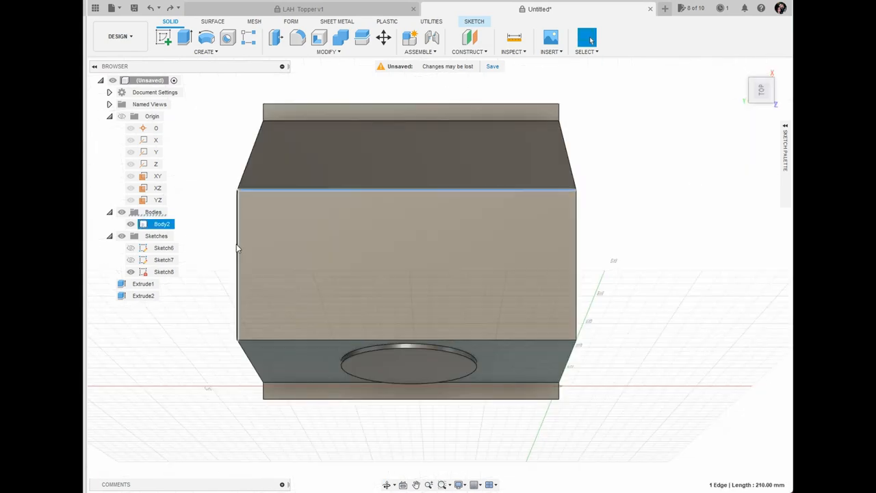
{"action": "left_click", "coordinate": [328, 51]}
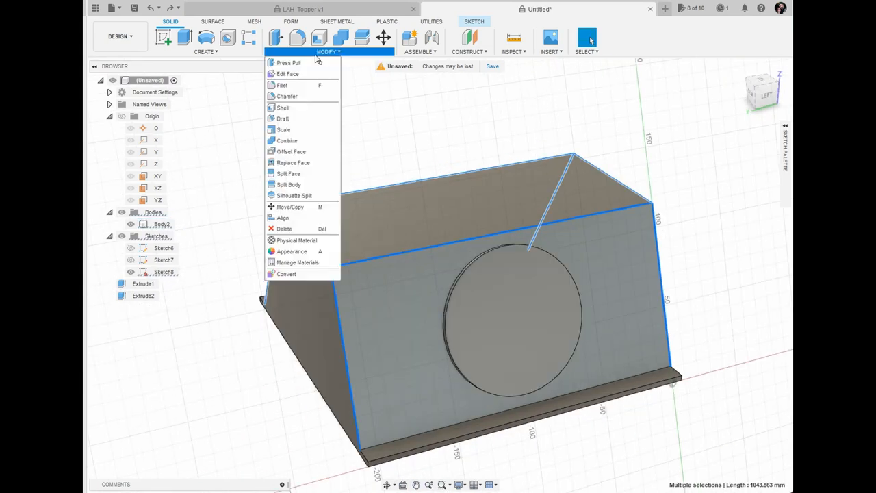
{"action": "left_click", "coordinate": [282, 85]}
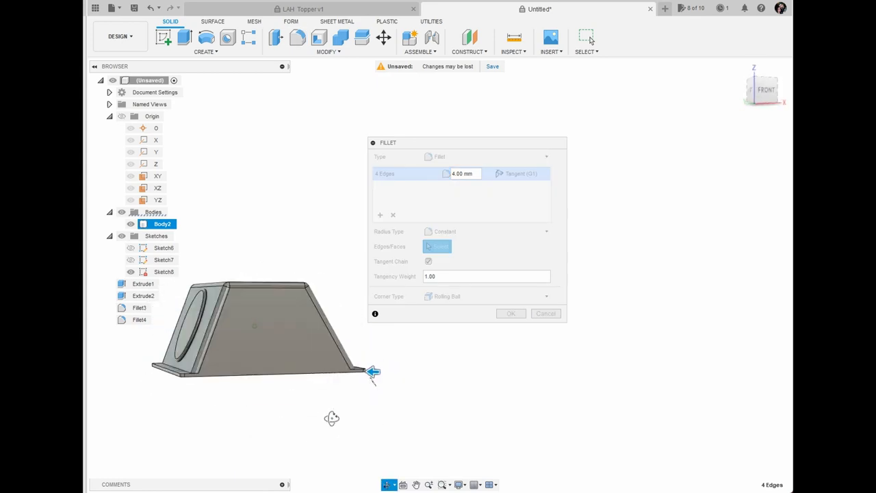
{"action": "left_click", "coordinate": [511, 313]}
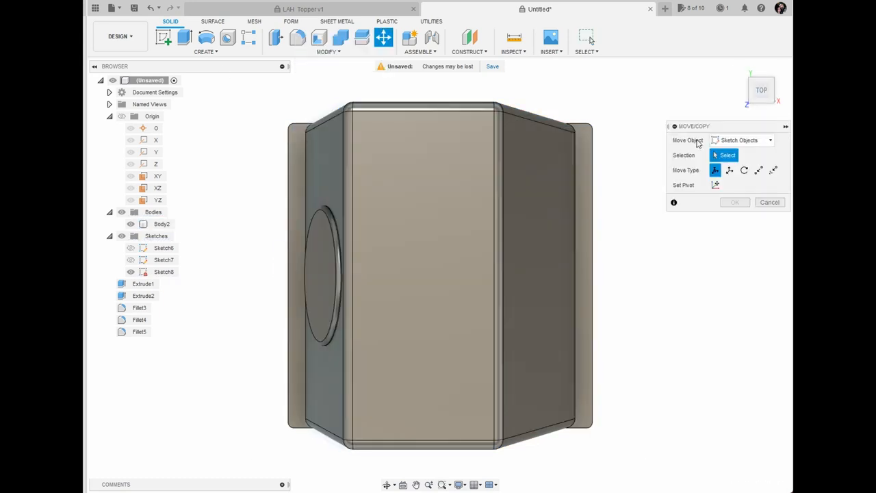
{"action": "left_click", "coordinate": [328, 51]}
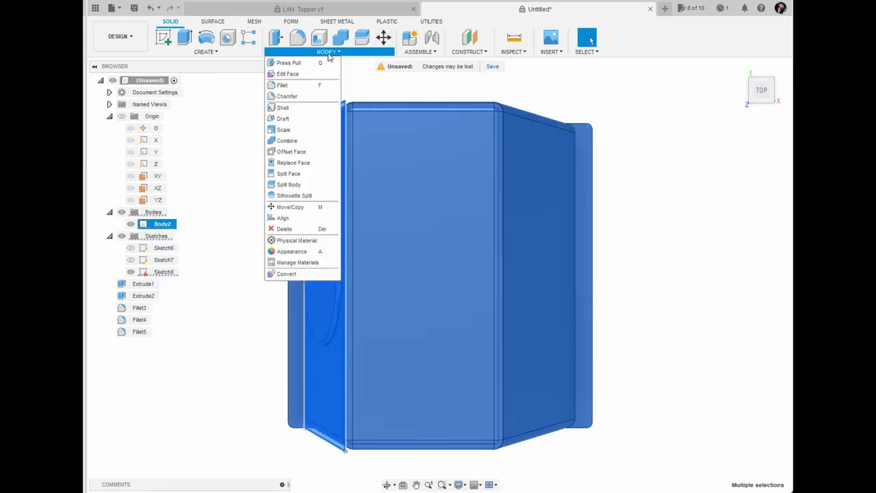
{"action": "left_click", "coordinate": [289, 207]}
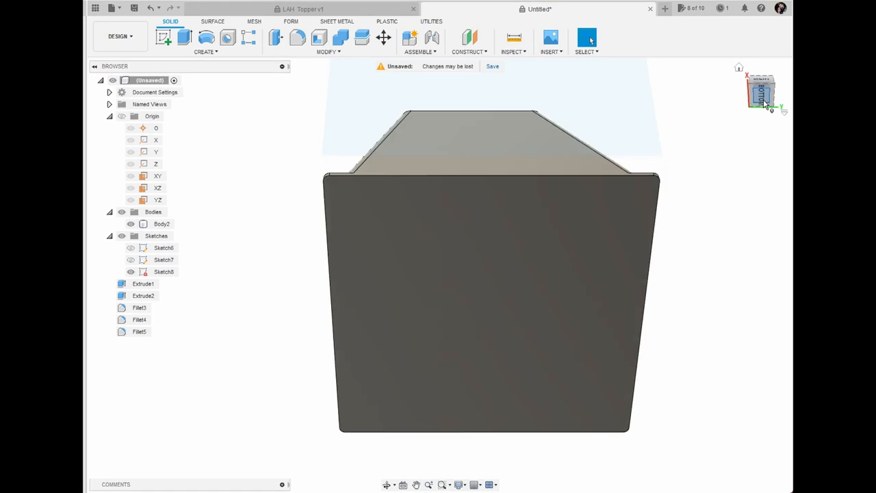
Shell the body from the bottom face with a 4.00 mm inside thickness
{"action": "left_click", "coordinate": [328, 51]}
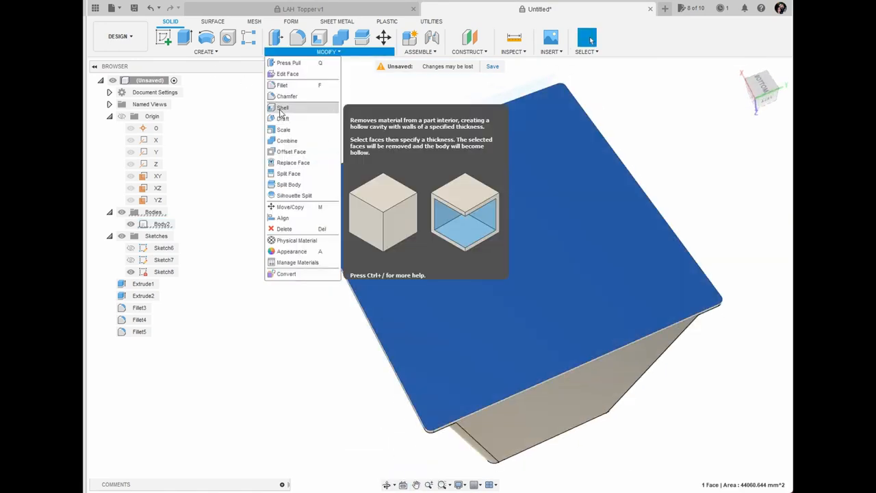
{"action": "left_click", "coordinate": [283, 108]}
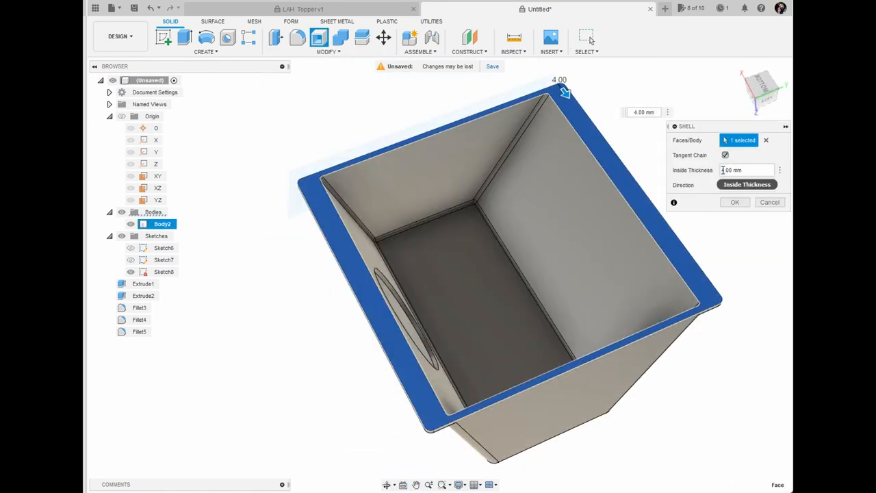
{"action": "left_click", "coordinate": [734, 202]}
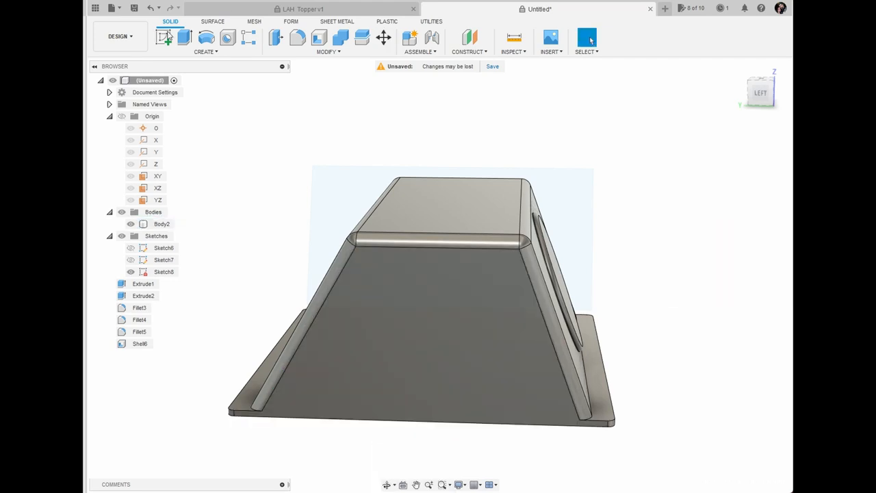
{"action": "left_click", "coordinate": [212, 21]}
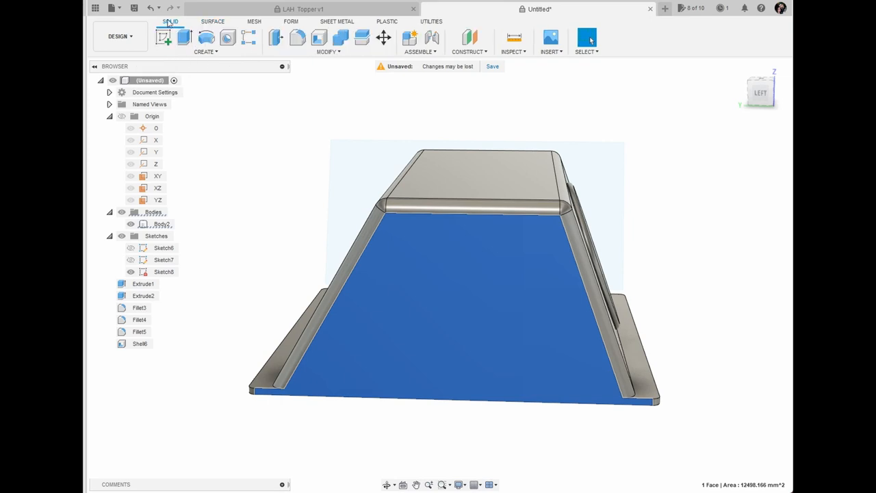
Sketch a triangular profile on the sloped face and cut-extrude it to open one end
{"action": "left_click", "coordinate": [162, 37]}
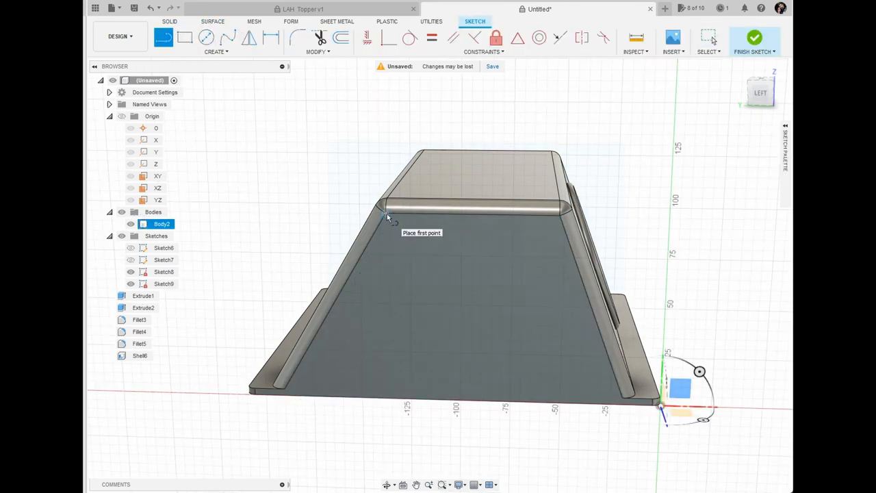
{"action": "left_click", "coordinate": [397, 222]}
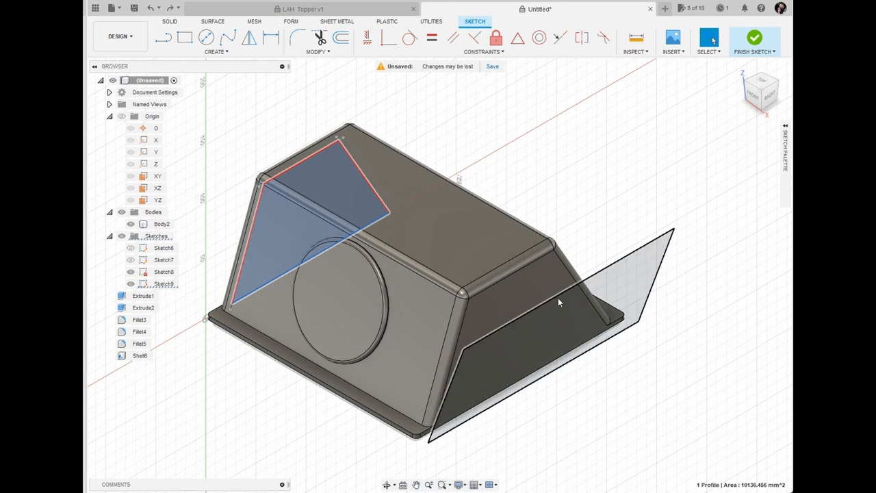
{"action": "left_click", "coordinate": [328, 51]}
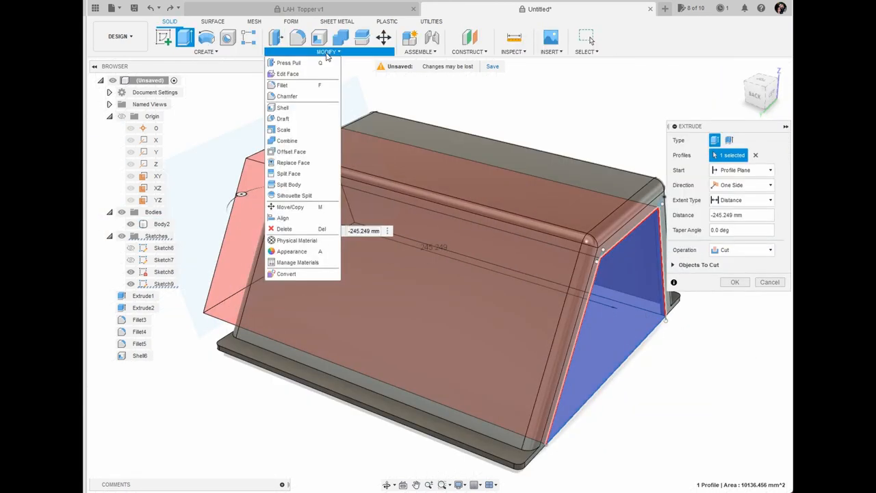
{"action": "left_click", "coordinate": [734, 282]}
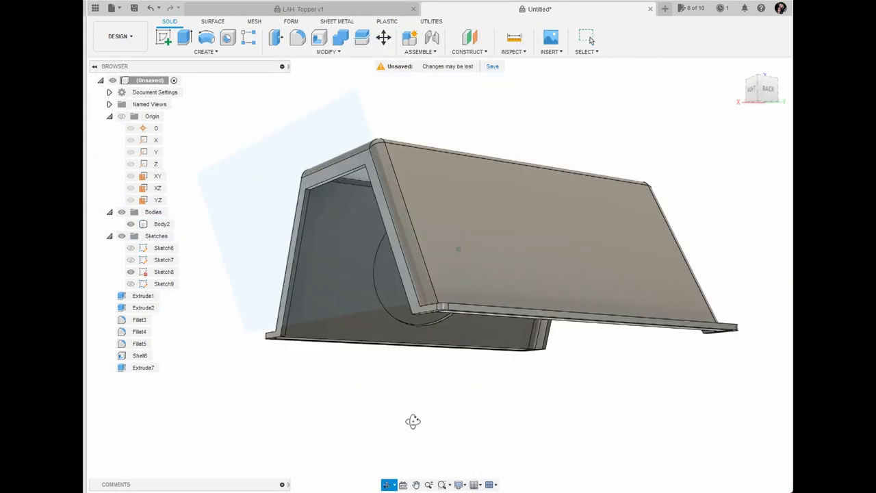
Save the design as LAH Topper v1 and export it as STL 'LAH Topper v1 260922'
{"action": "left_click", "coordinate": [491, 66]}
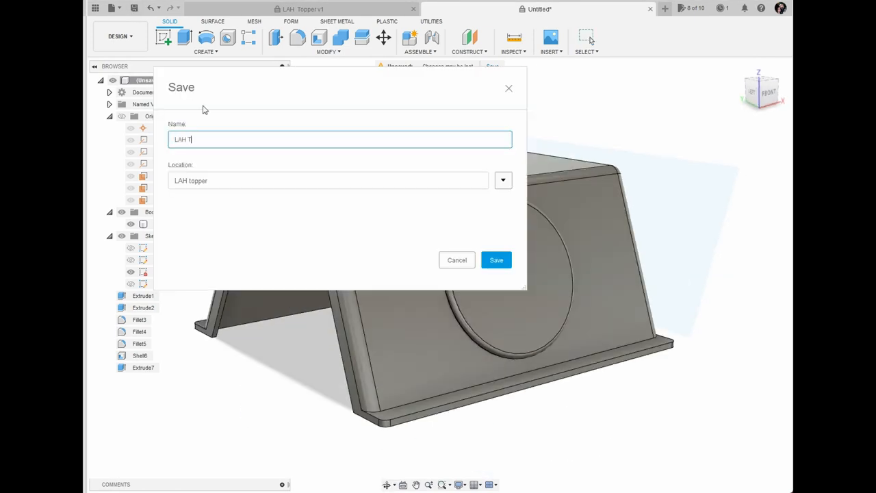
{"action": "left_click", "coordinate": [496, 259]}
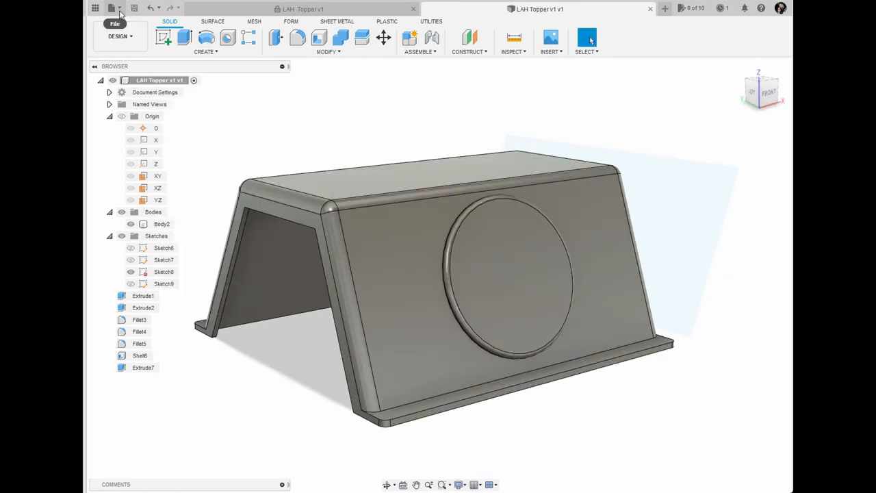
{"action": "left_click", "coordinate": [114, 13]}
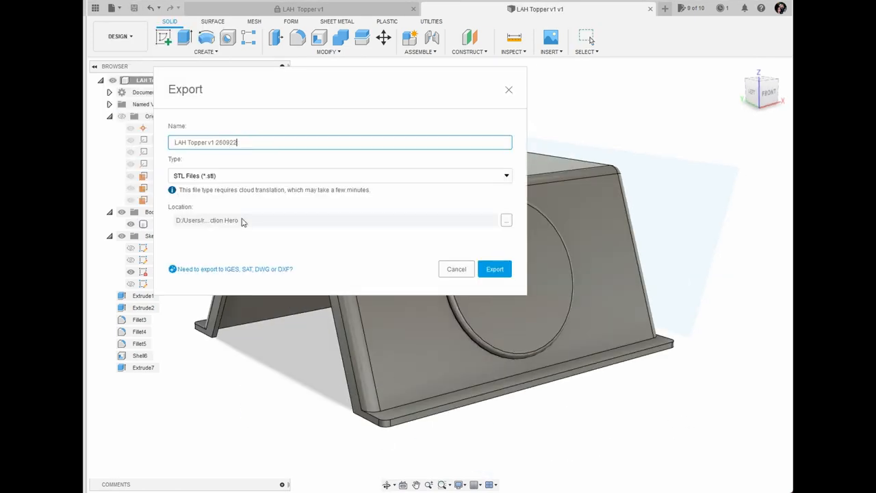
{"action": "left_click", "coordinate": [494, 268]}
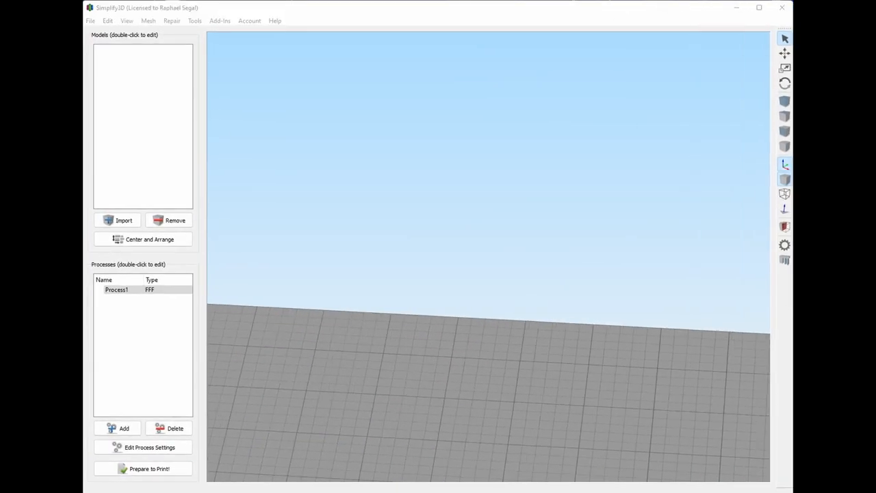
Import the LAH Topper v1 260922 STL, slice it, preview early layers, then exit preview
{"action": "left_click", "coordinate": [123, 220]}
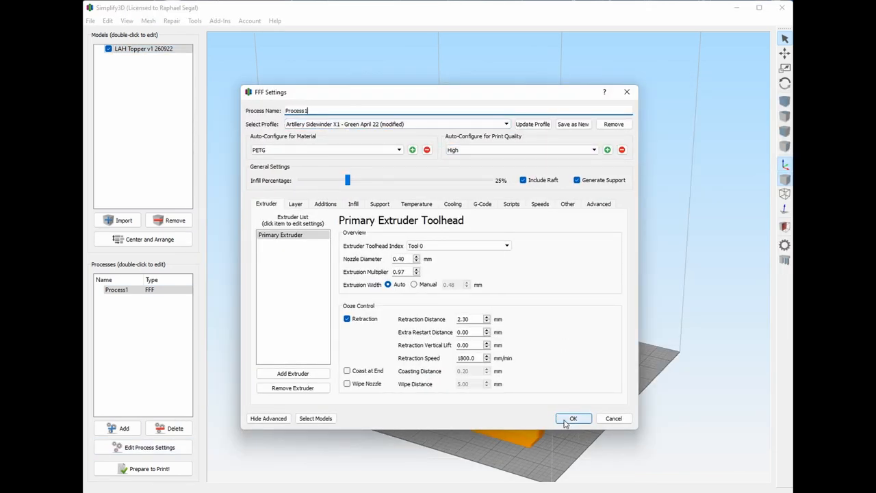
{"action": "left_click", "coordinate": [574, 418]}
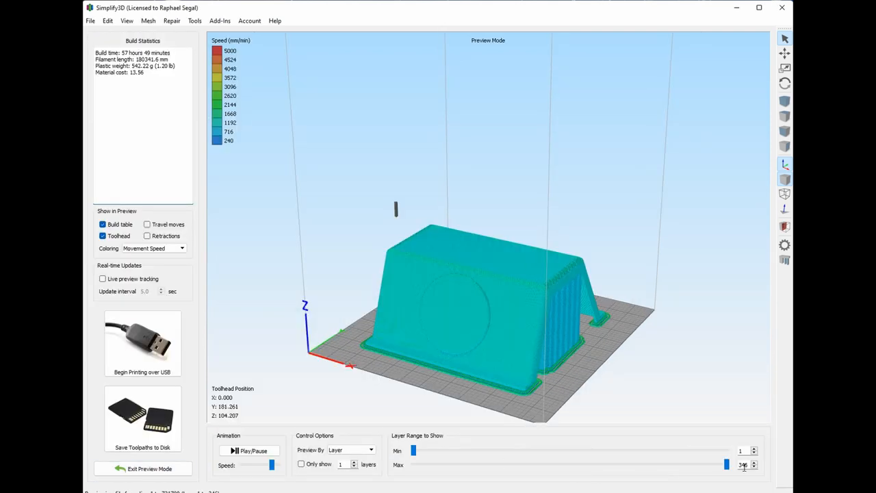
{"action": "left_click_drag", "start_coordinate": [726, 464], "coordinate": [424, 464]}
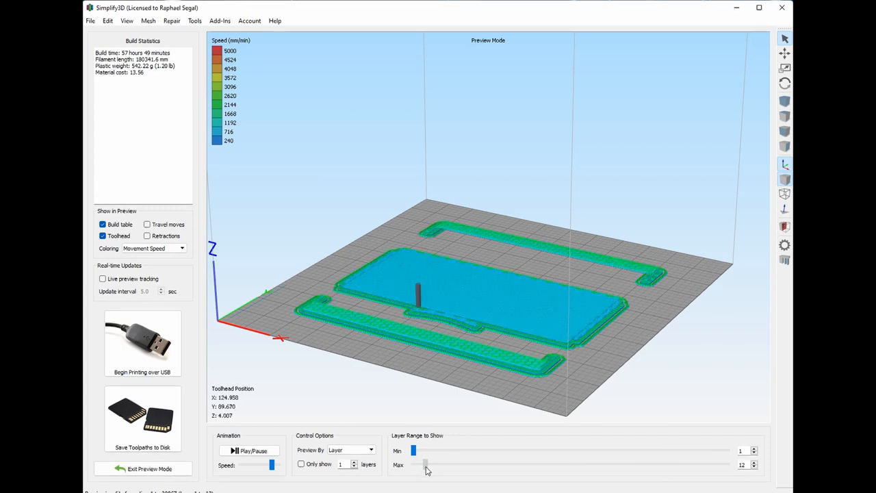
{"action": "left_click", "coordinate": [149, 468]}
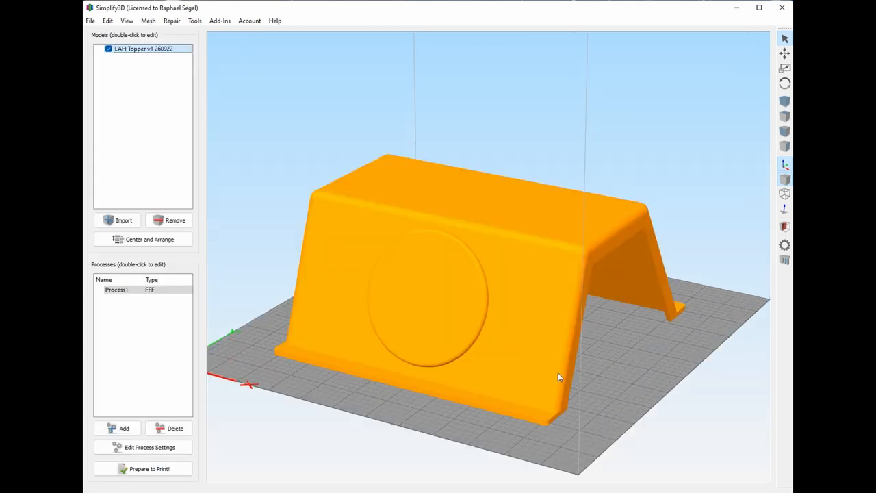
Rotate the topper onto its end, then upside down, re-slicing to about 38 hours
{"action": "left_click_drag", "start_coordinate": [558, 376], "coordinate": [498, 326]}
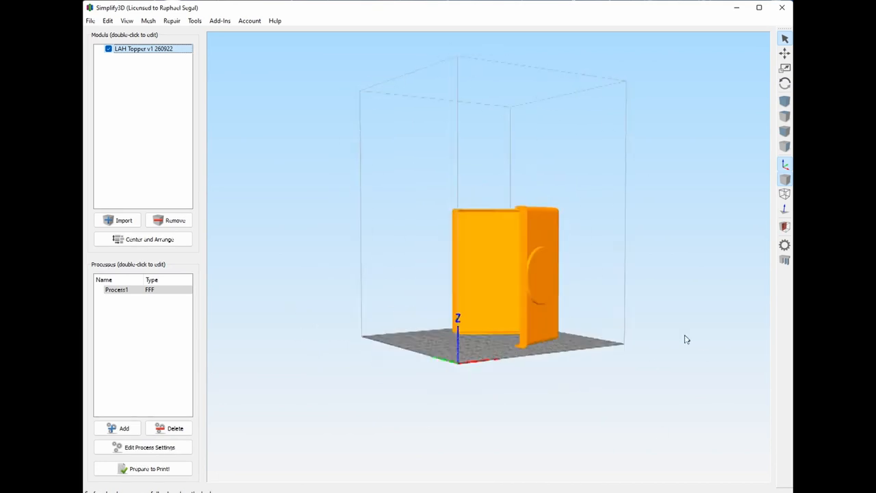
{"action": "left_click", "coordinate": [148, 468]}
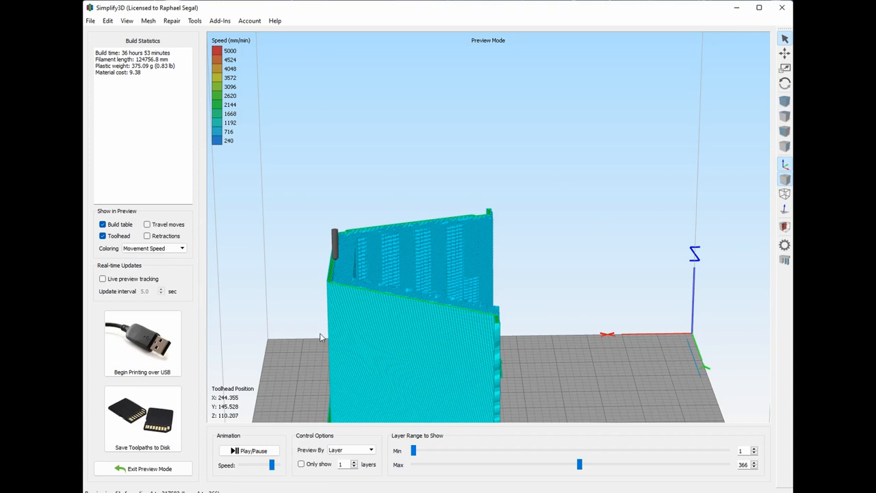
{"action": "left_click", "coordinate": [149, 468]}
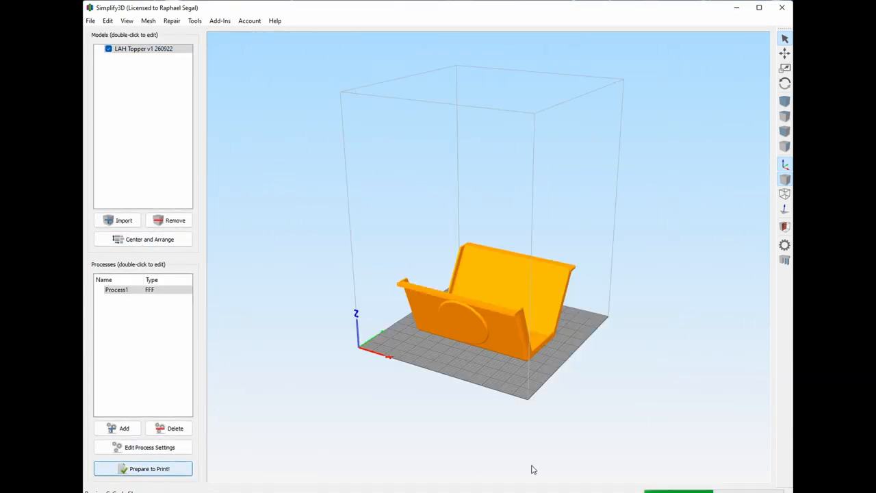
{"action": "left_click", "coordinate": [142, 468]}
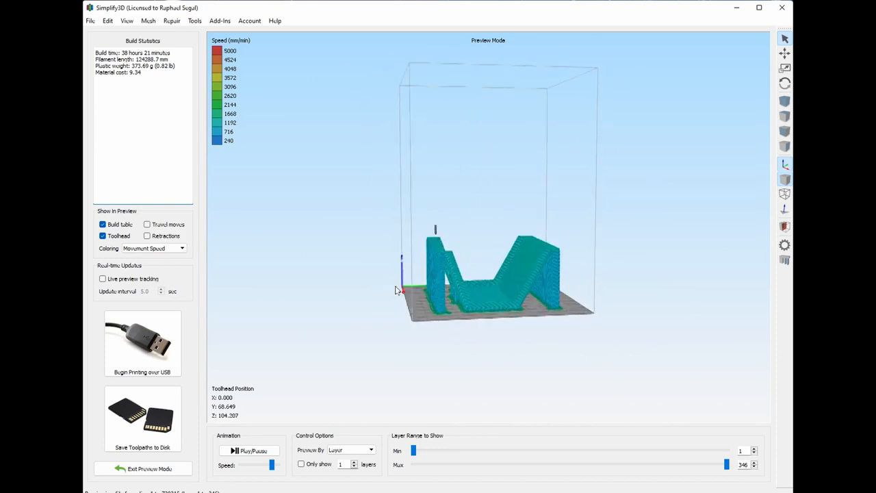
{"action": "left_click_drag", "start_coordinate": [397, 290], "coordinate": [523, 245]}
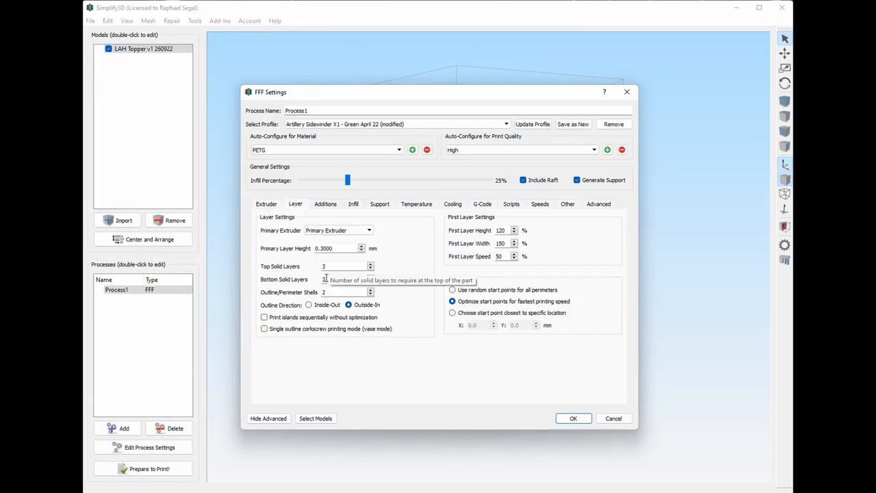
Disable the raft, re-slice to 32 h 31 min and 334 g, and save toolpaths
{"action": "left_click", "coordinate": [325, 203]}
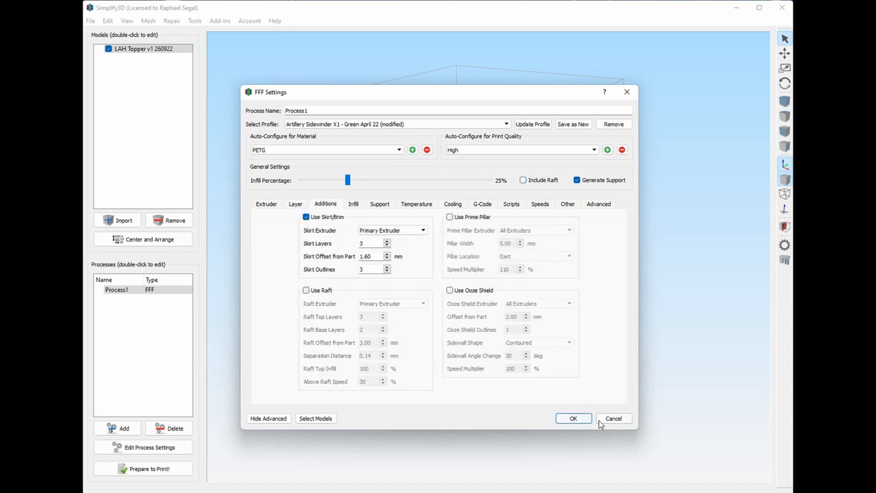
{"action": "left_click", "coordinate": [379, 203]}
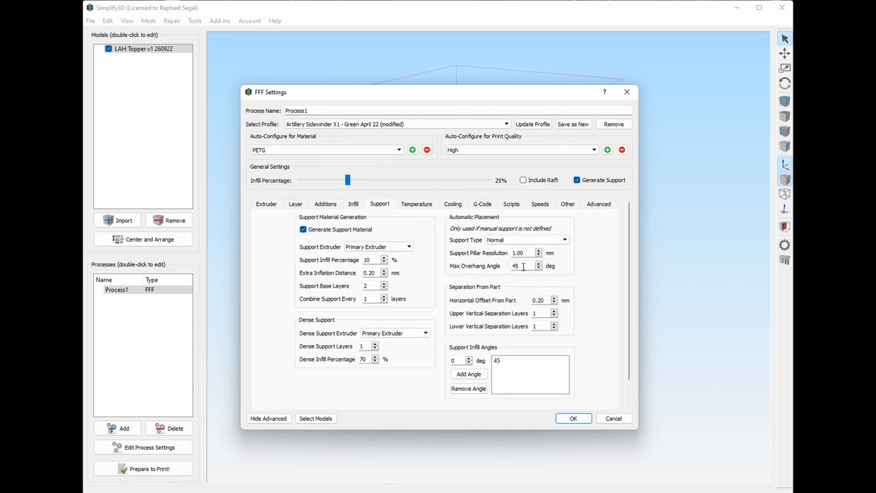
{"action": "left_click", "coordinate": [573, 418]}
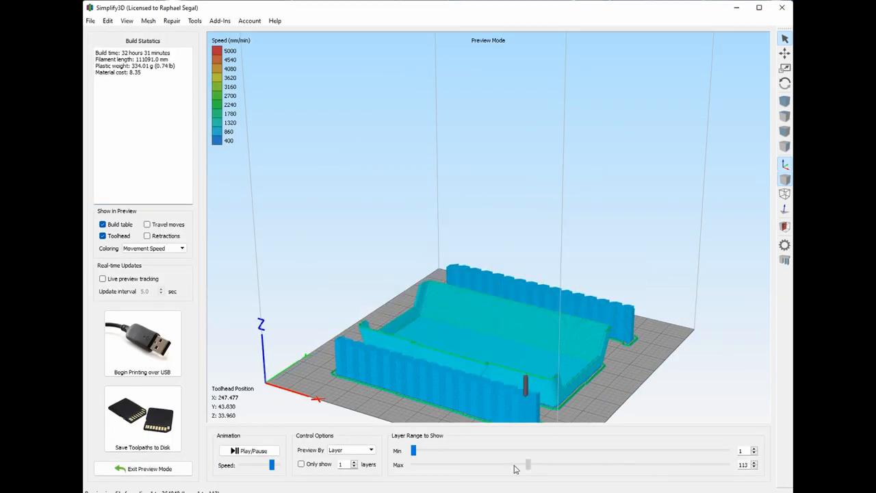
{"action": "left_click_drag", "start_coordinate": [527, 464], "coordinate": [413, 464]}
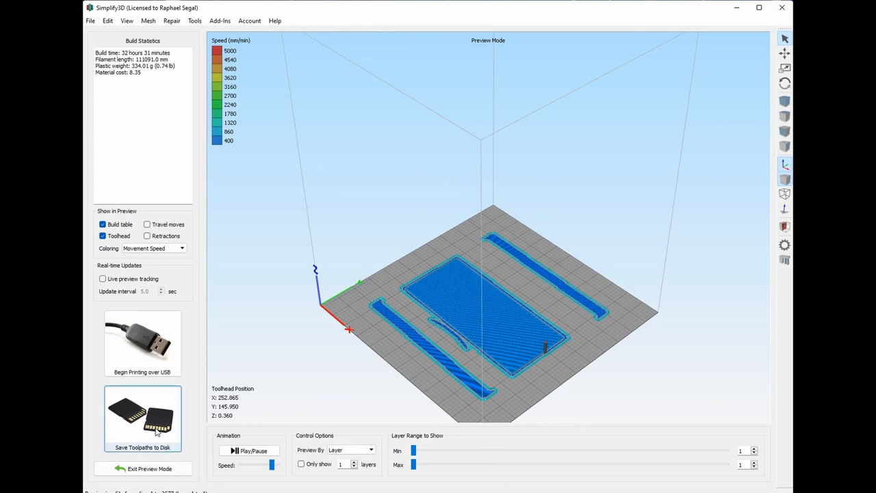
{"action": "left_click", "coordinate": [142, 418]}
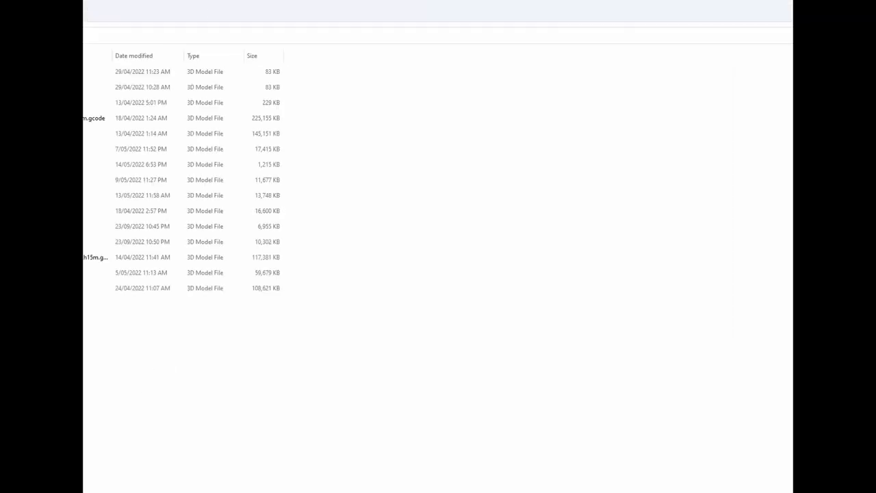